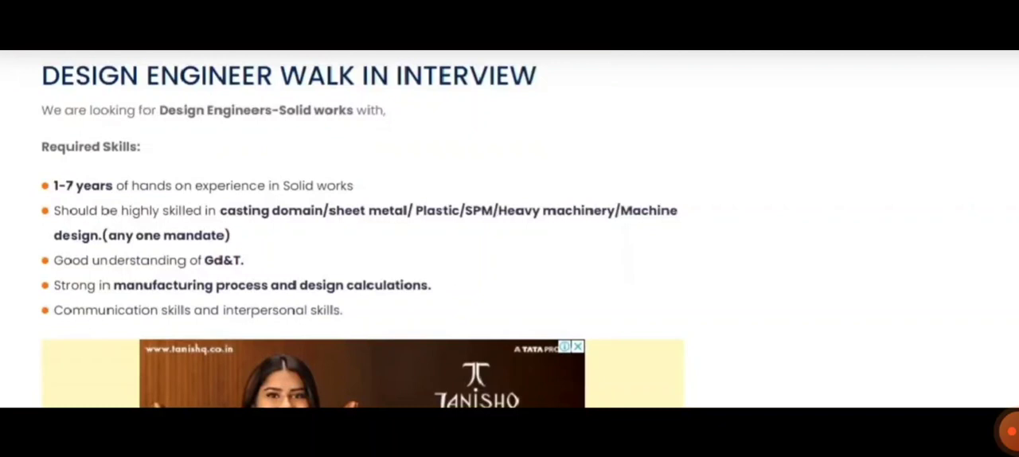
scroll("down", 3)
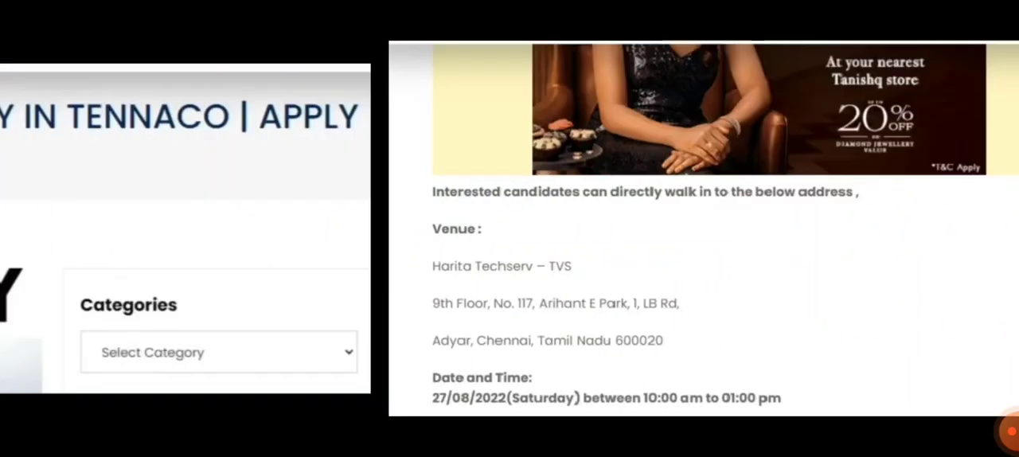